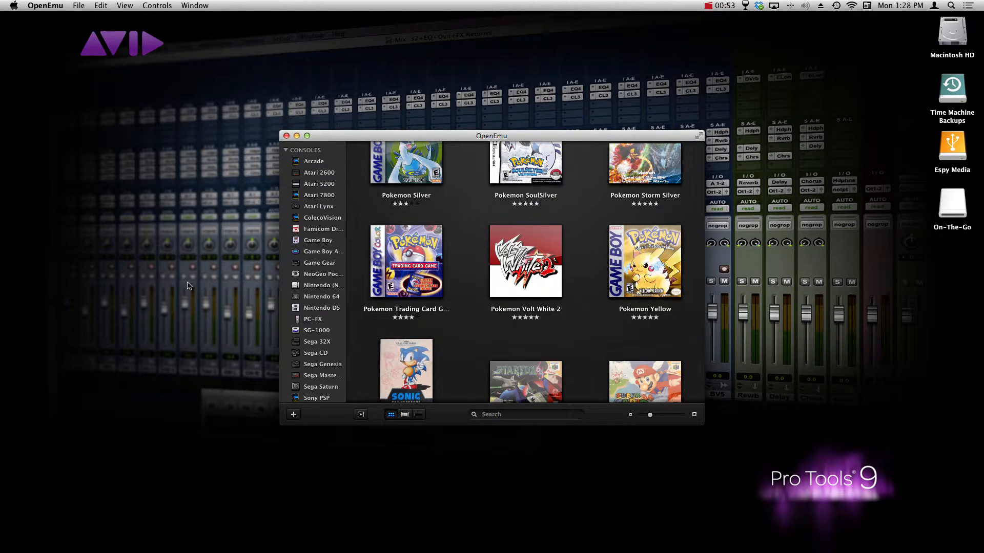
mouse_move(151, 229)
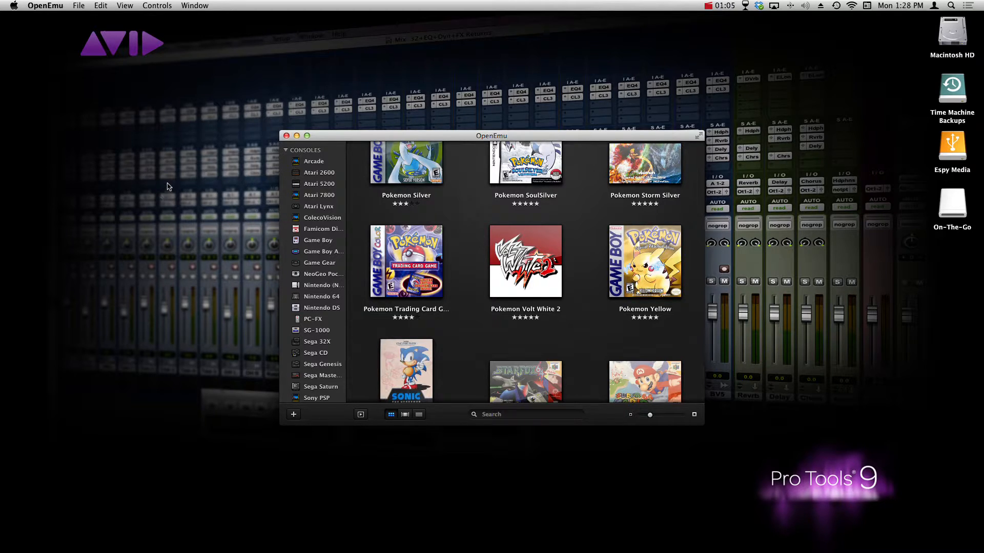
mouse_move(197, 199)
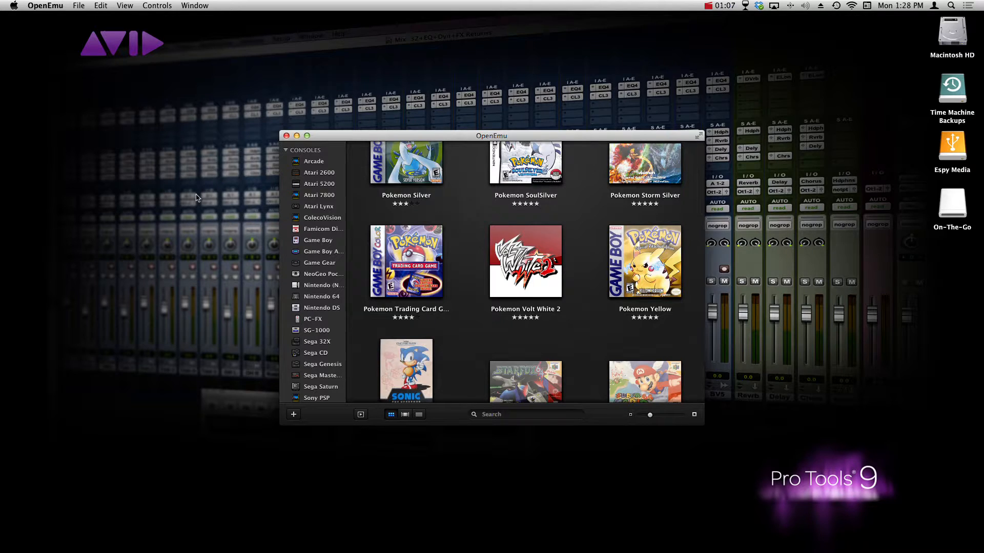
mouse_move(193, 289)
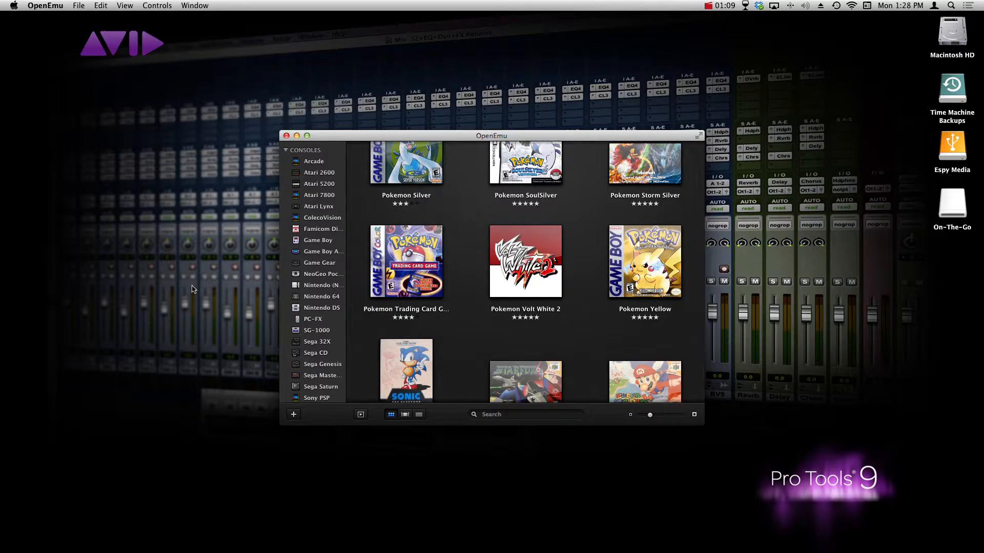
mouse_move(185, 287)
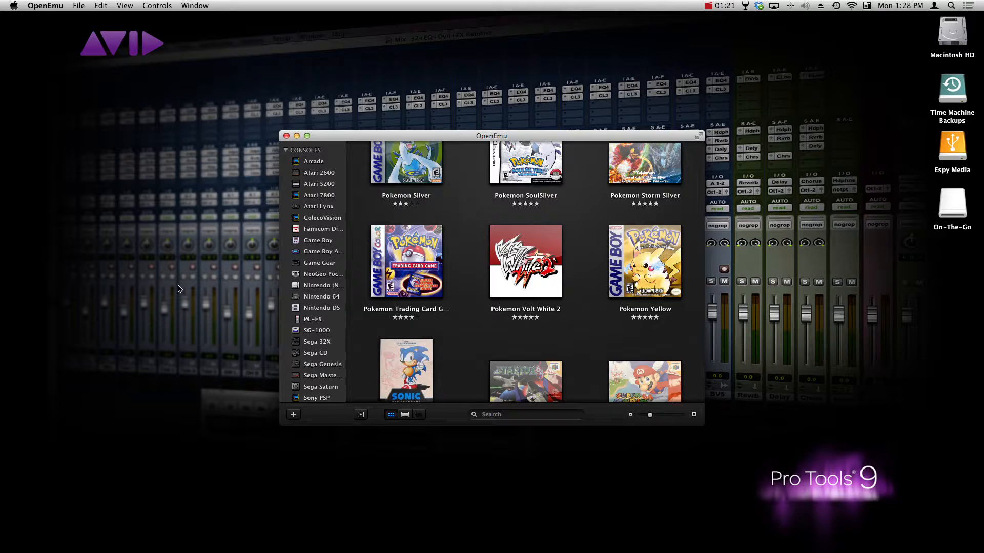
mouse_move(104, 514)
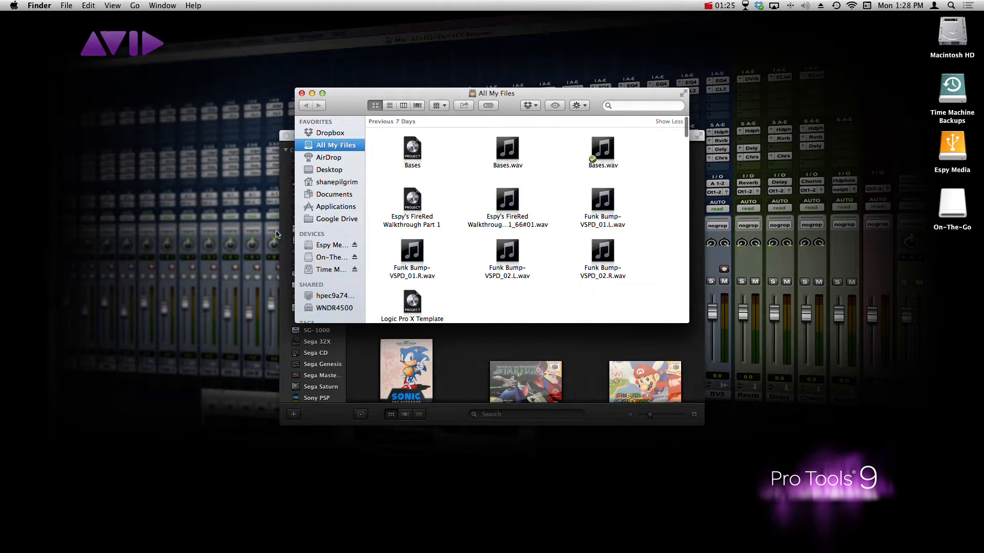
- Launch PokeGen.exe from Finder's Applications folder
left_click(336, 206)
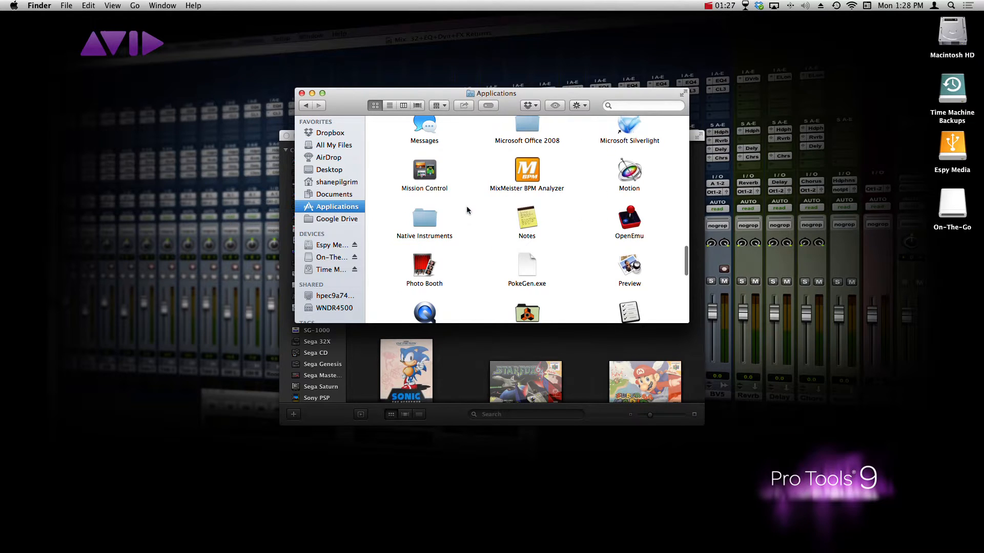
double_click(526, 265)
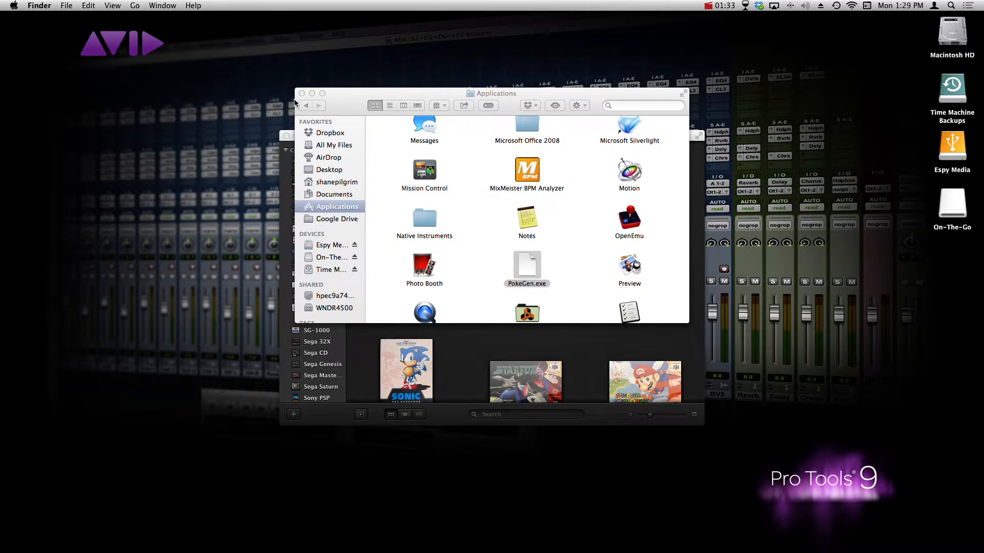
double_click(527, 268)
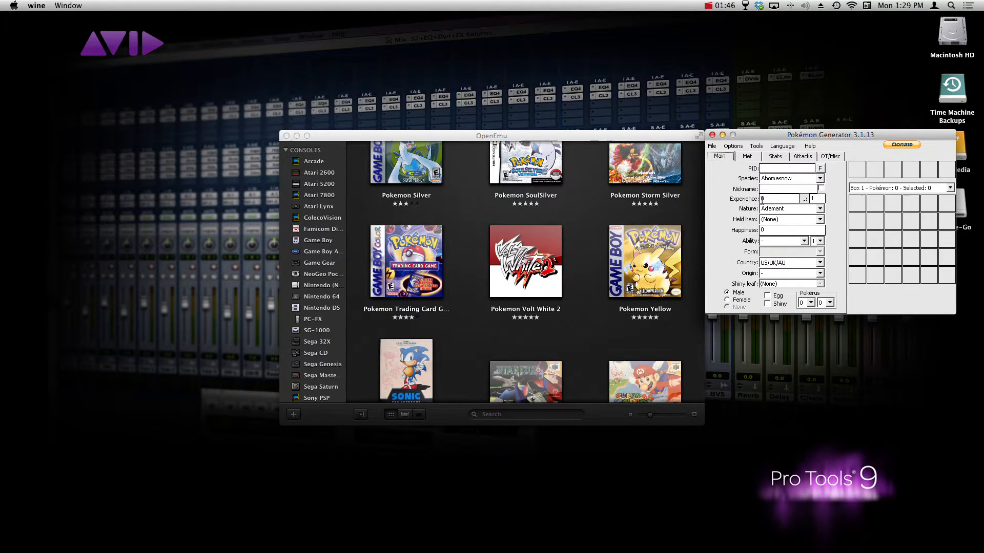
- Start Pokemon Volt White 2 from the OpenEmu library
left_click(525, 262)
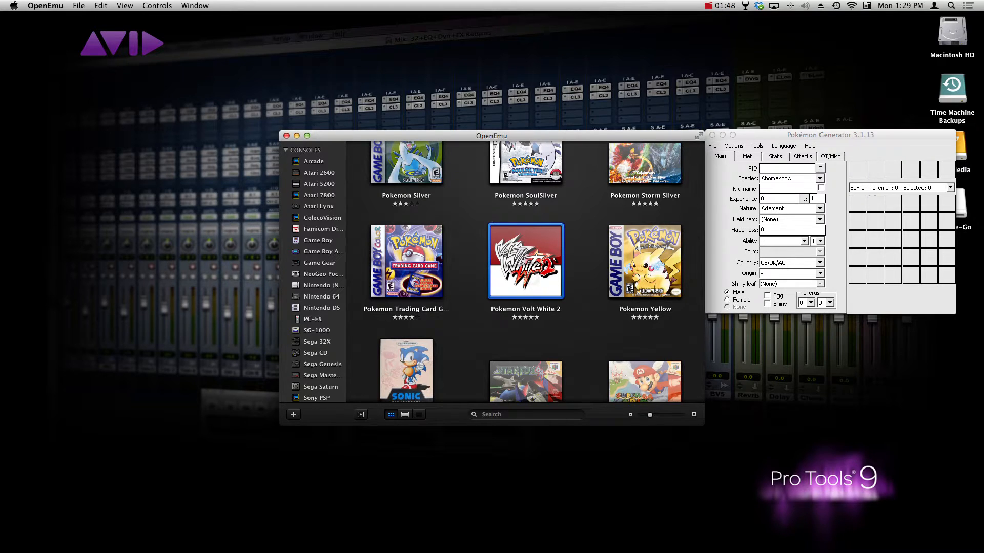
double_click(525, 260)
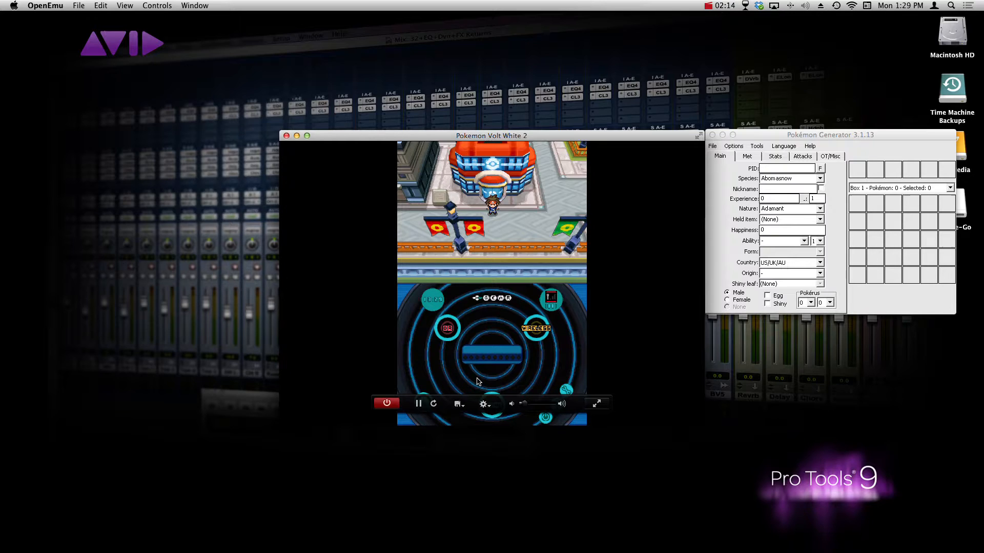
mouse_move(475, 380)
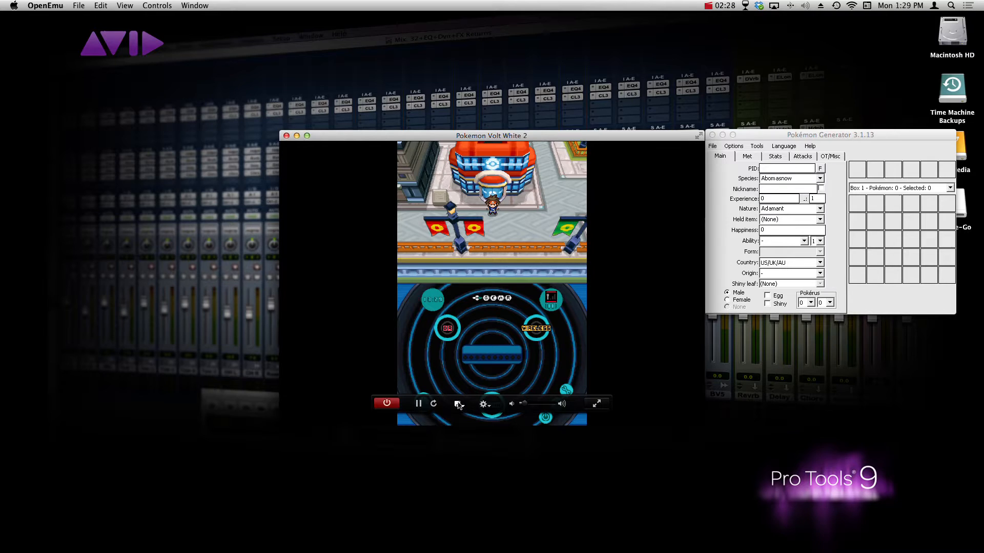
mouse_move(458, 403)
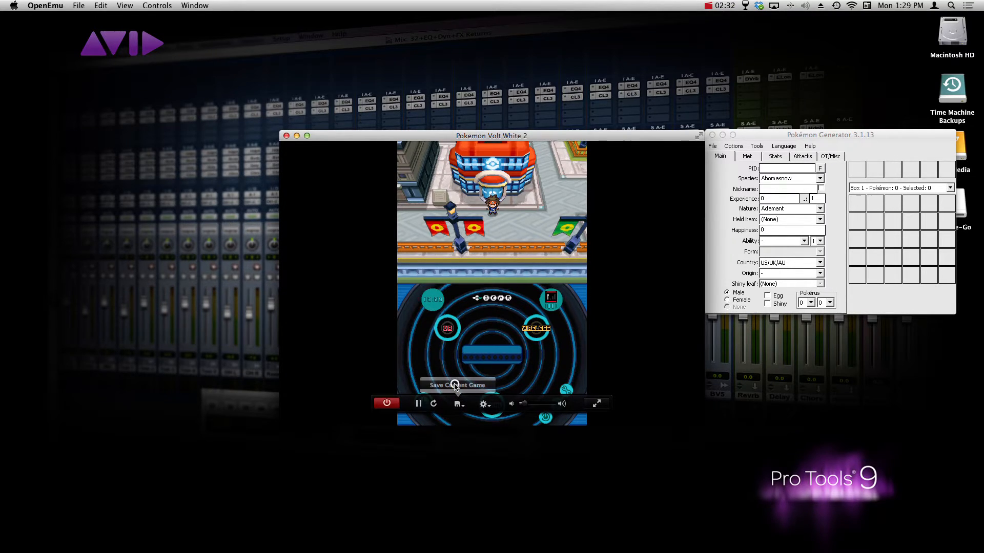
- Save the current Volt White 2 game as a new save state named 'Pokeg'
left_click(456, 385)
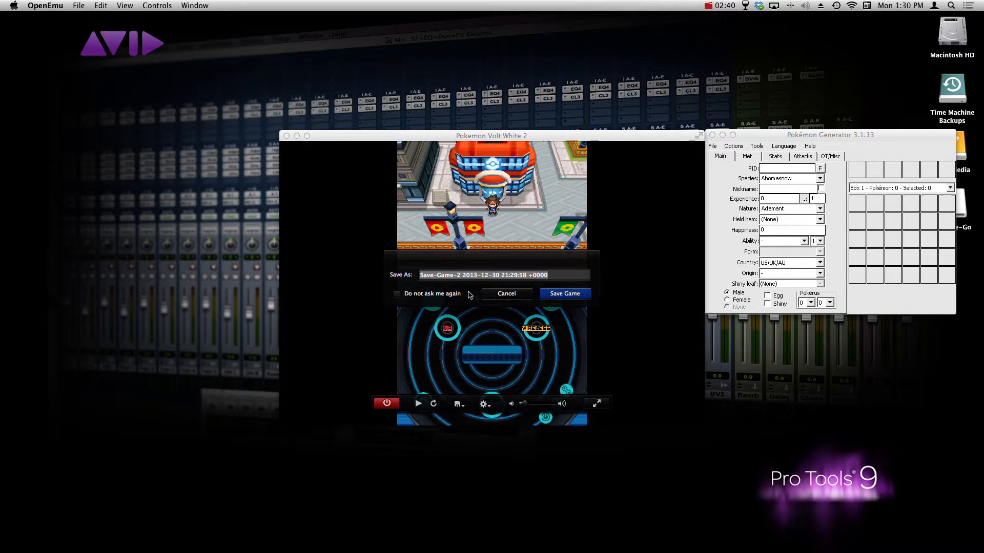
type("Pokeg")
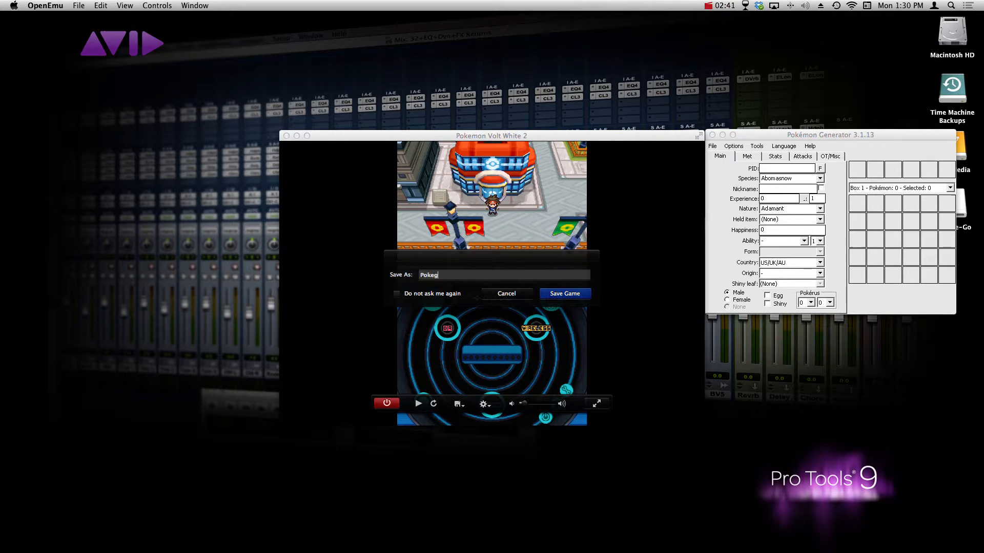
left_click(563, 294)
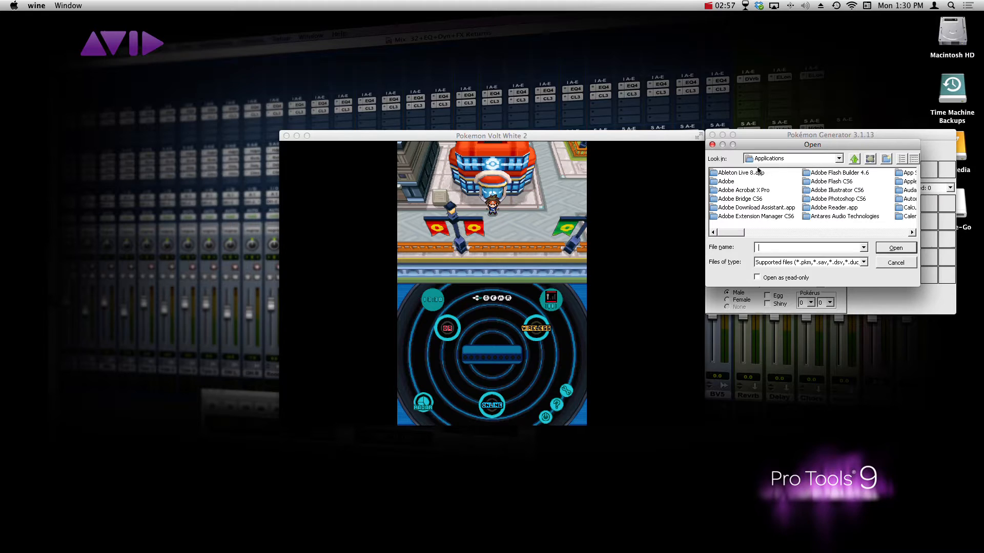
- Browse to the Pokegen save state inside OpenEmu's Application Support Save States/NDS/Volt White 2 folder
left_click(839, 159)
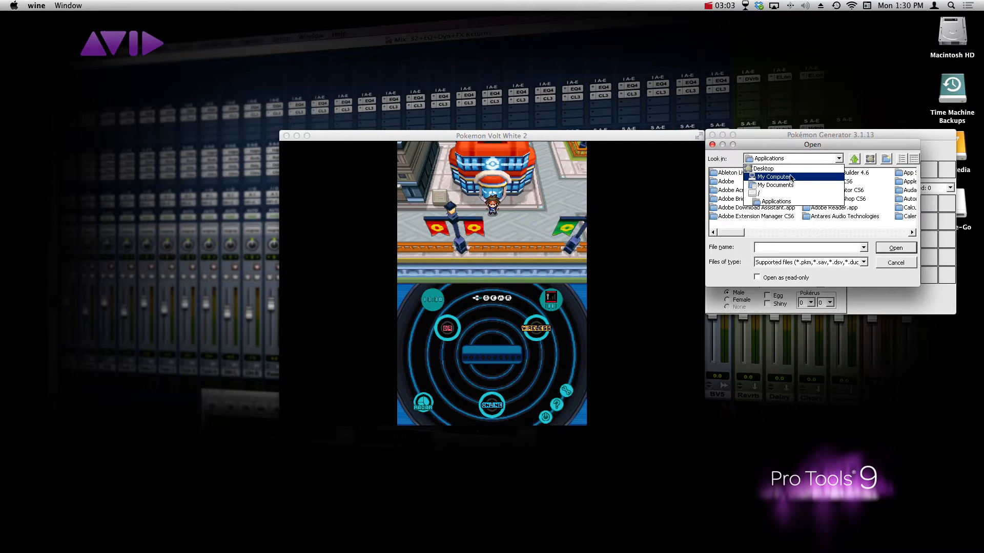
mouse_move(775, 185)
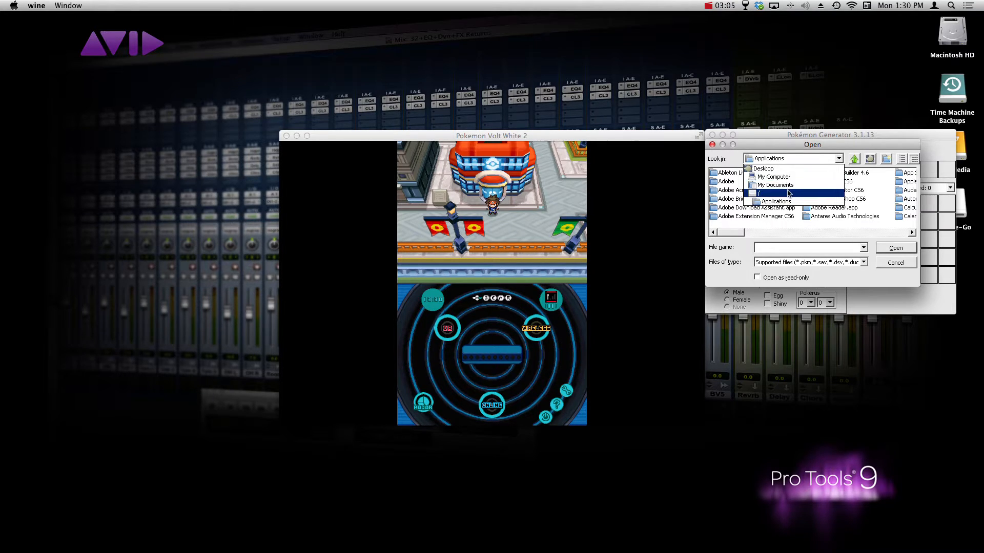
left_click(772, 176)
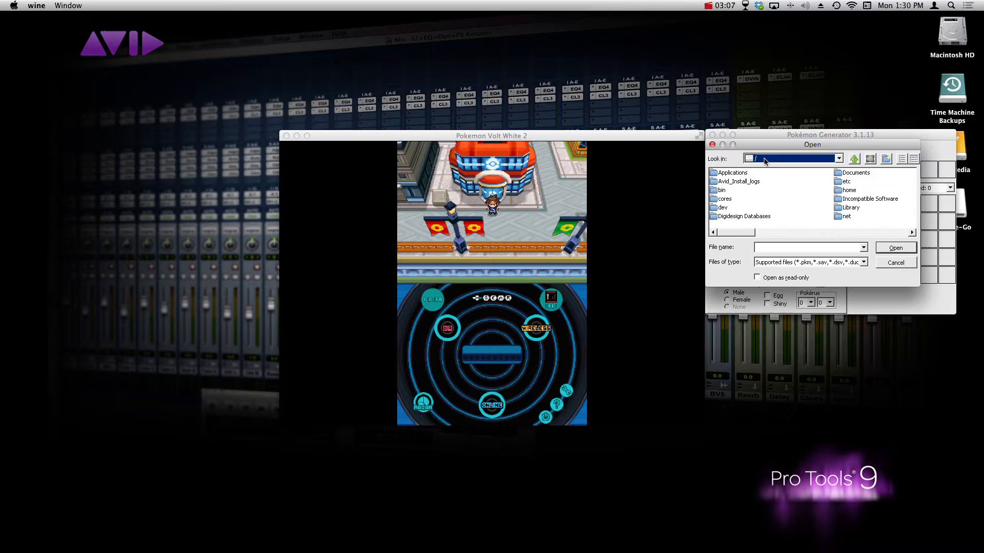
left_click(838, 159)
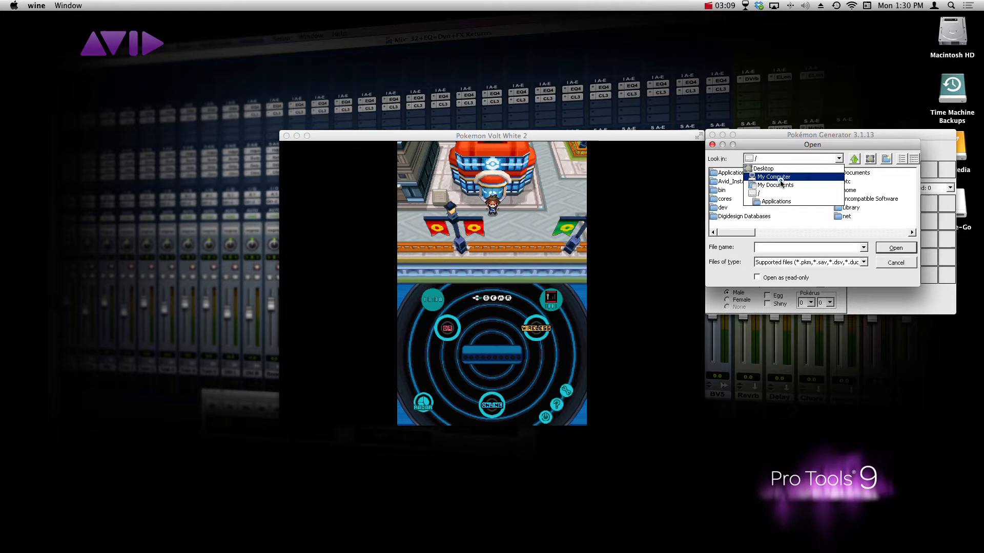
left_click(775, 185)
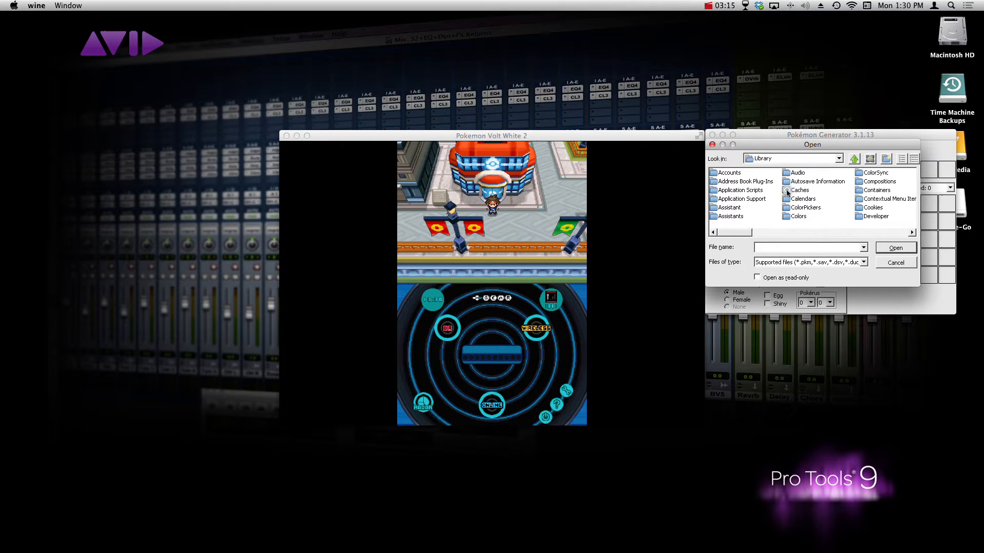
double_click(742, 189)
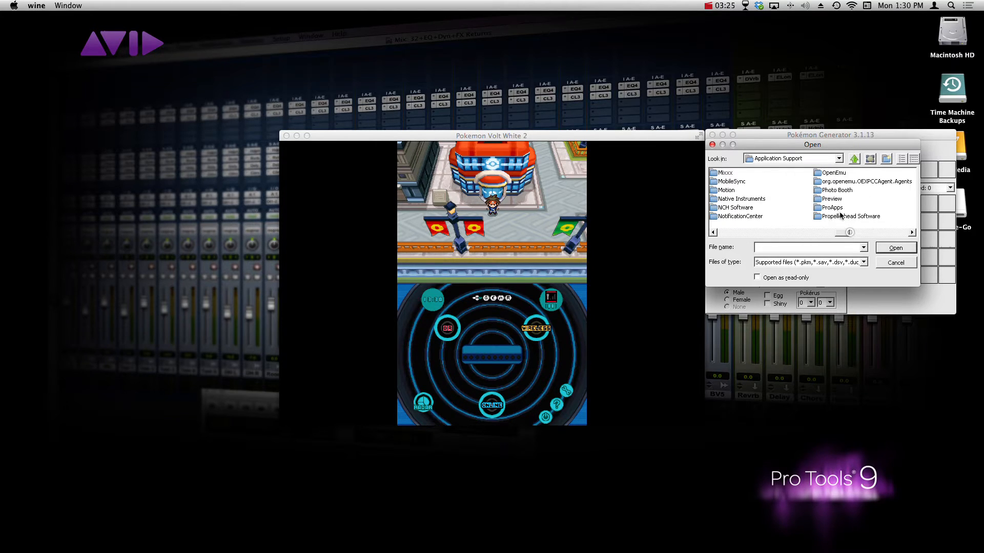
double_click(833, 173)
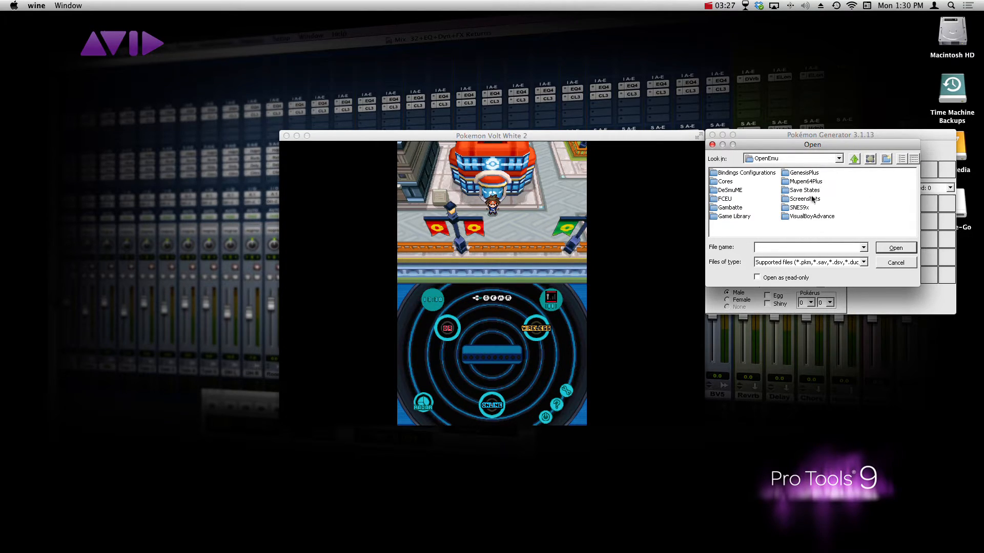
double_click(806, 190)
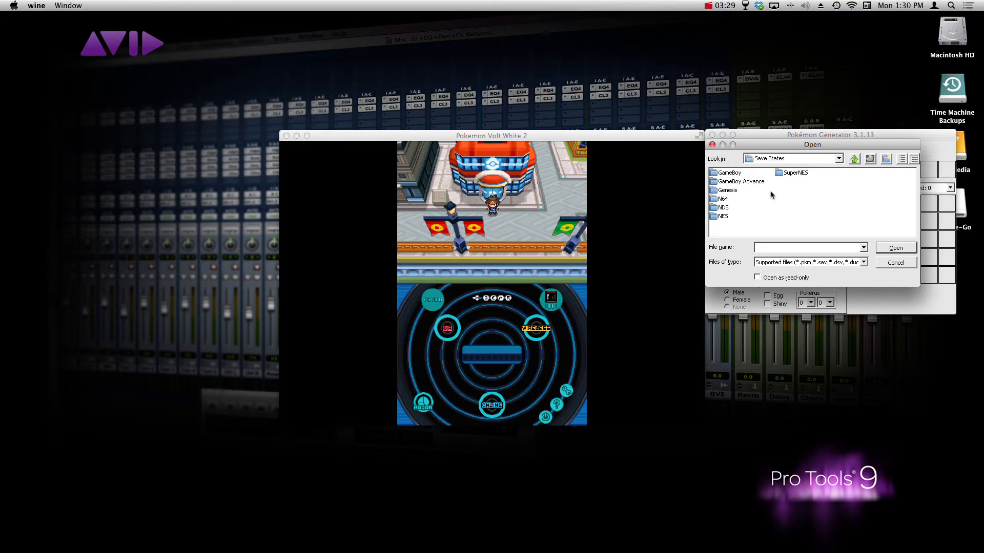
double_click(723, 207)
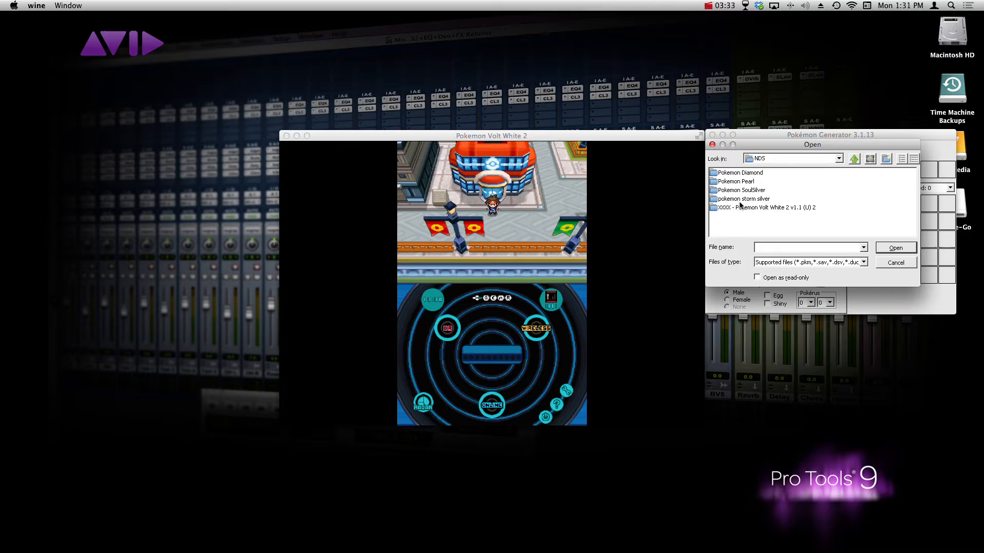
double_click(765, 208)
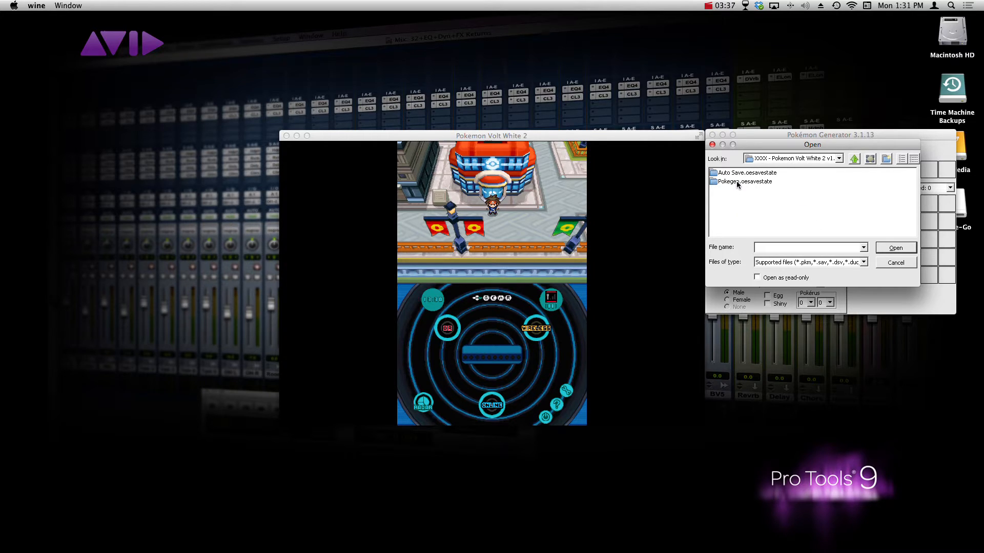
double_click(744, 181)
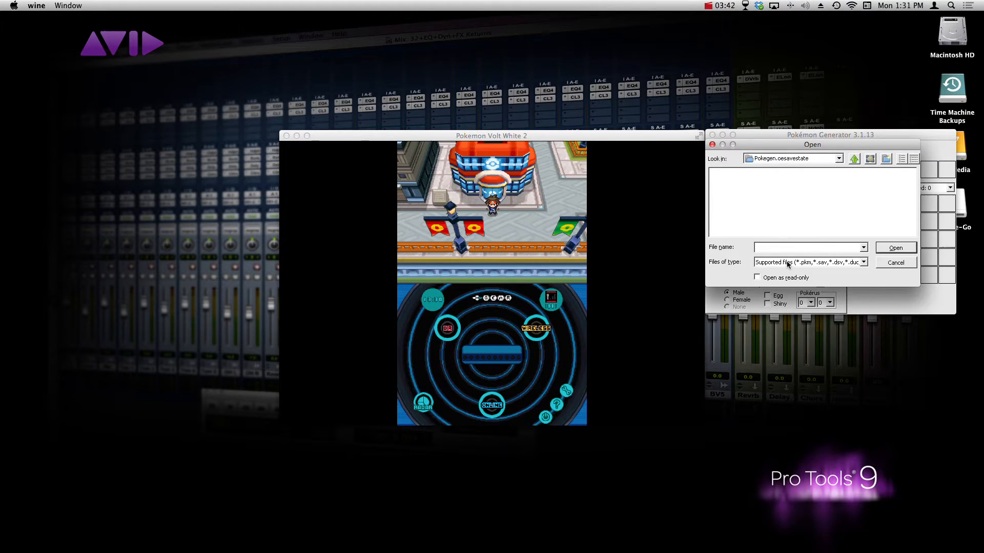
- List all file types and open the State file from the Pokegen.oesavestate folder
left_click(864, 262)
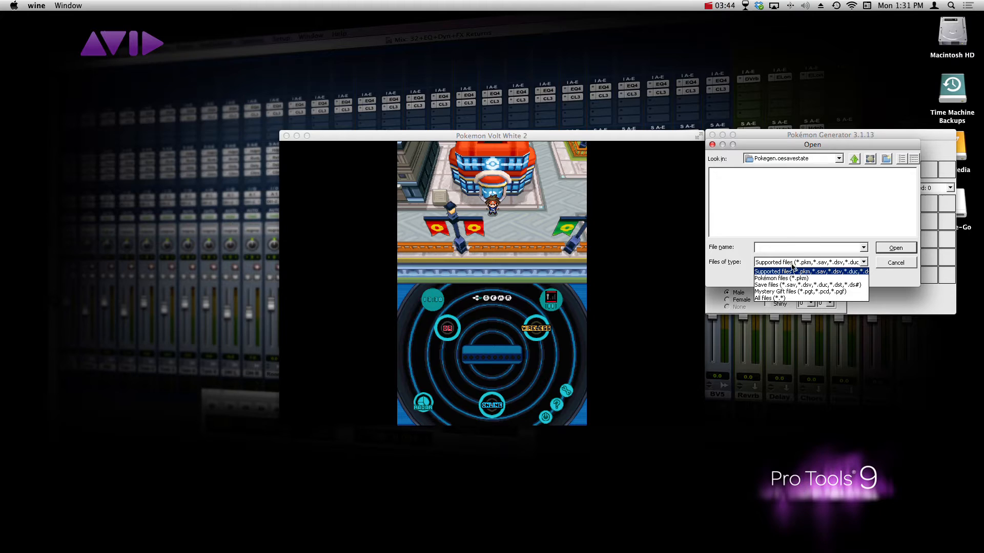
left_click(769, 298)
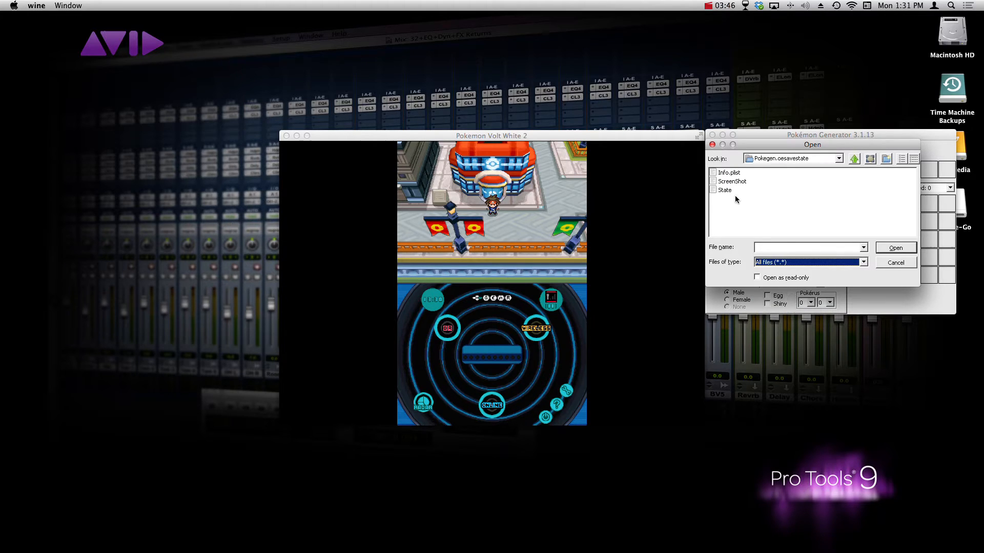
left_click(726, 189)
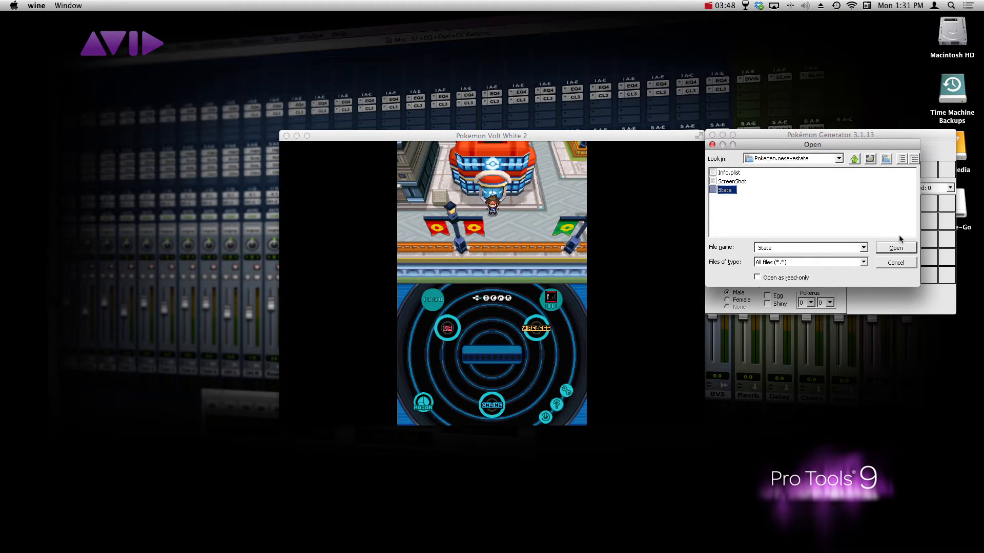
left_click(895, 247)
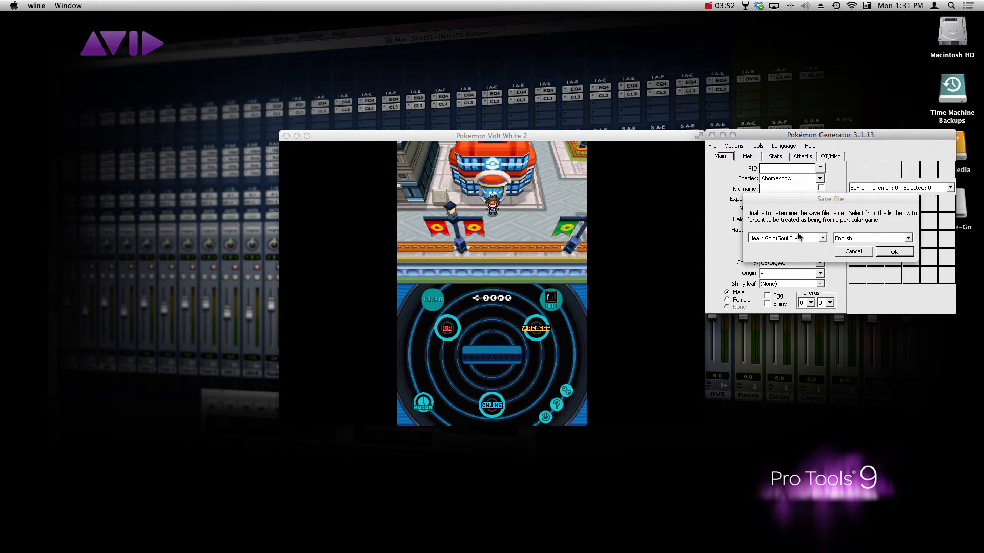
- Identify the loaded save as a Black 2/White 2 game so its boxed Pokémon appear
left_click(819, 237)
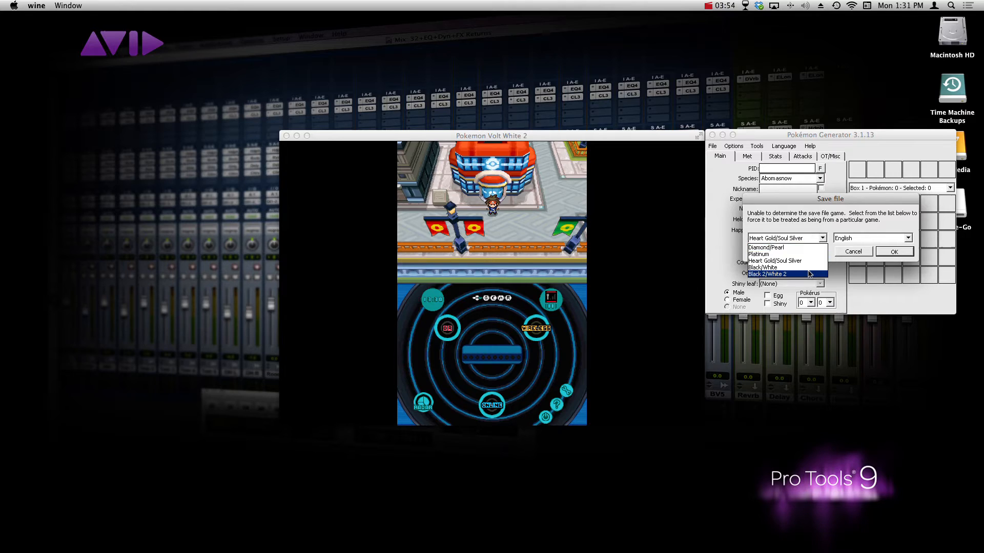
left_click(769, 274)
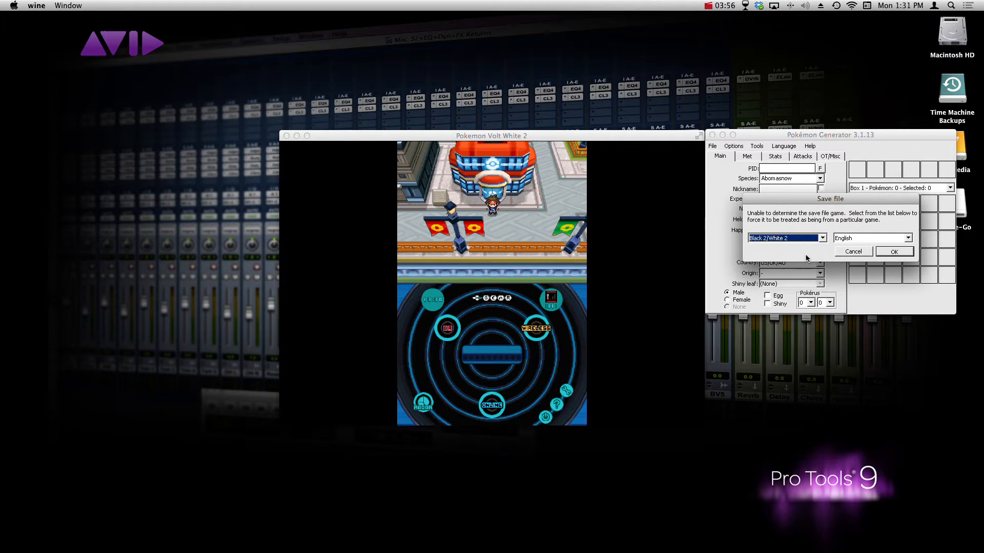
left_click(894, 252)
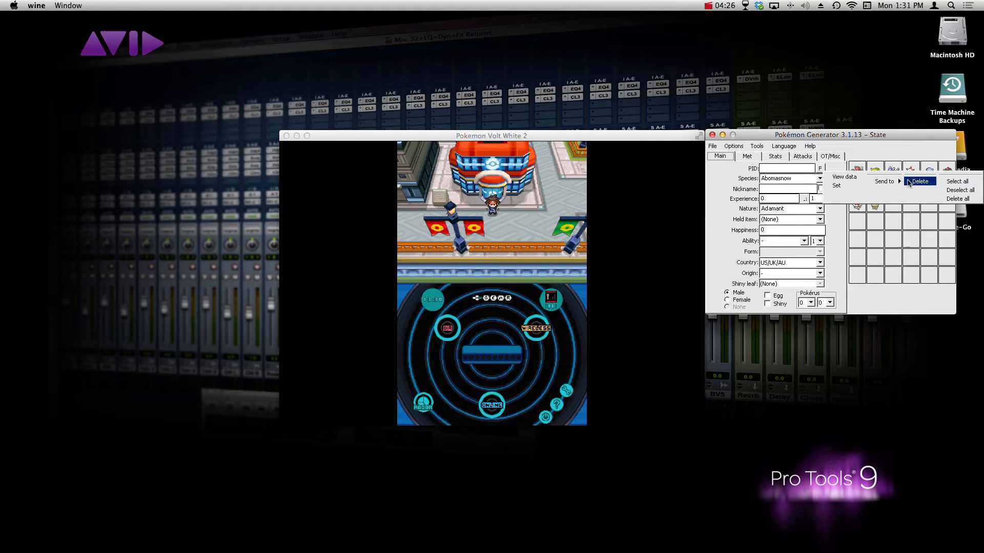
- Load the boxed Horsea (level 27, Life Orb) into the editor via its context menu
left_click(920, 181)
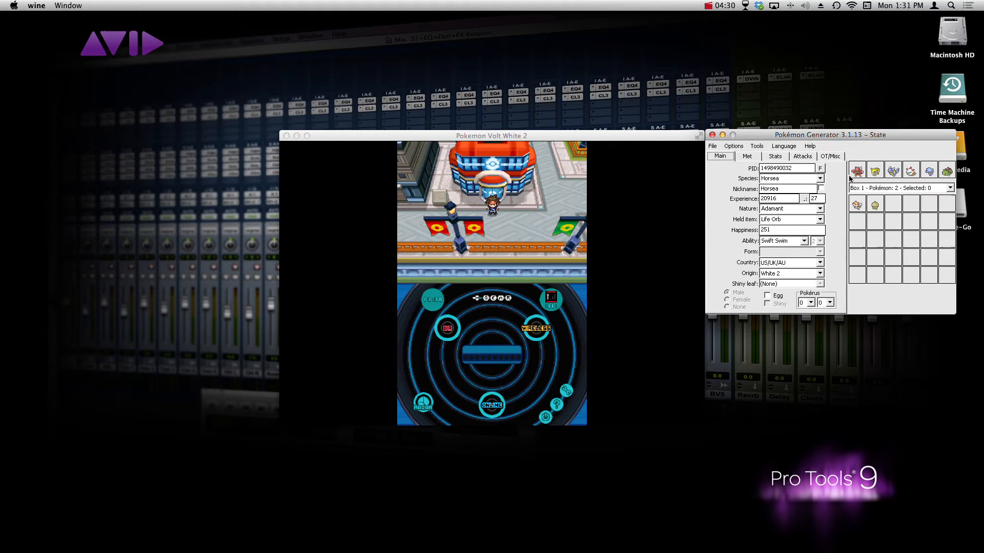
right_click(931, 170)
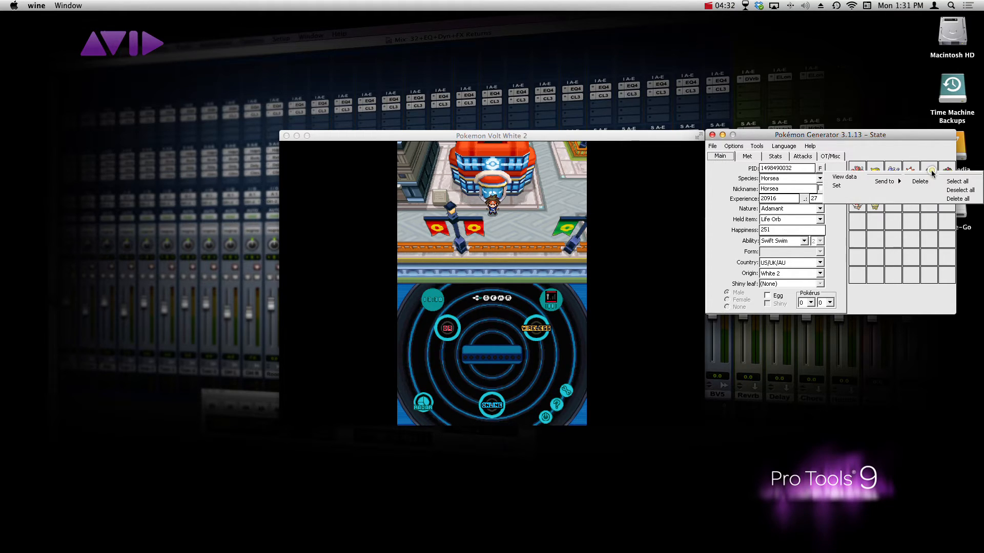
mouse_move(844, 177)
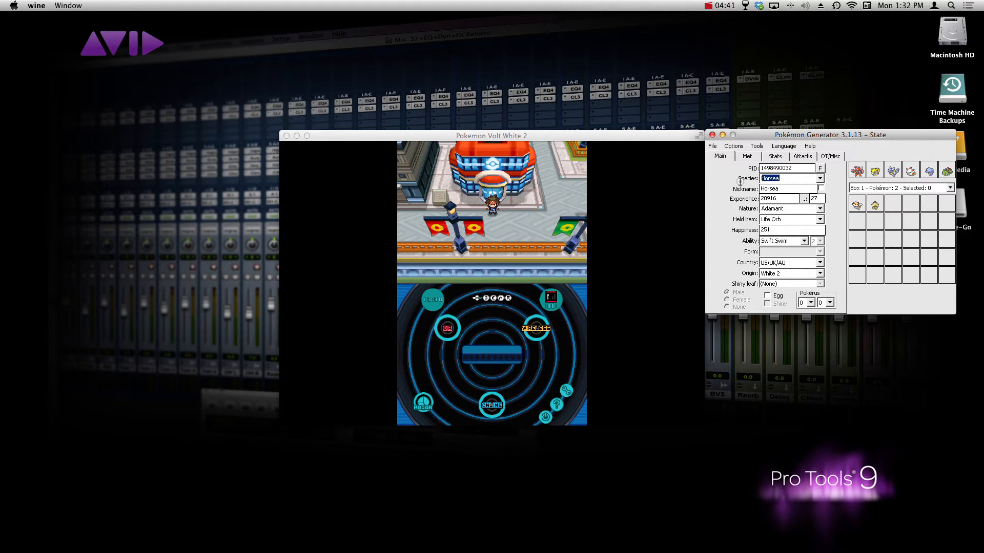
mouse_move(748, 178)
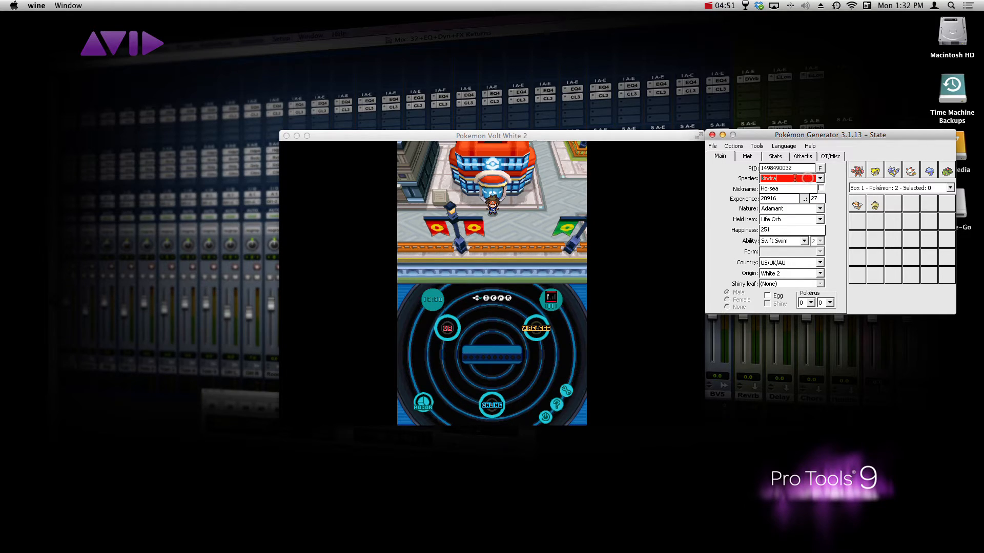
mouse_move(753, 179)
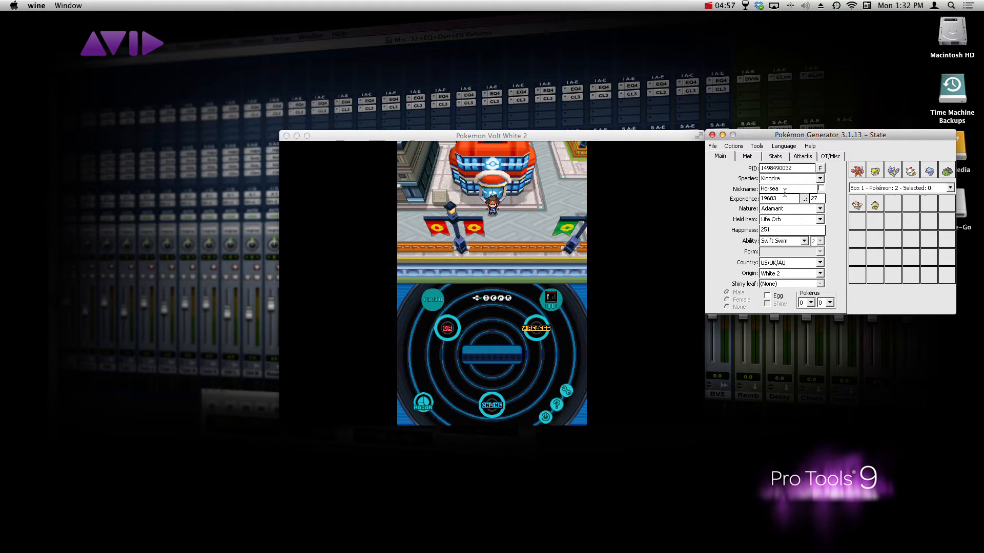
- Clear the Kingdra's Horsea nickname and dismiss the character picker
left_click(819, 189)
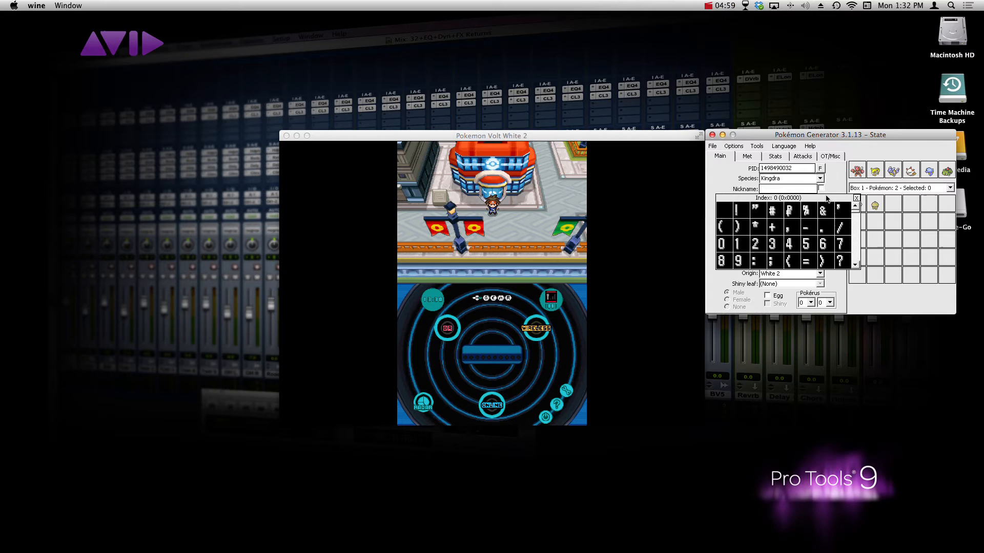
left_click(856, 199)
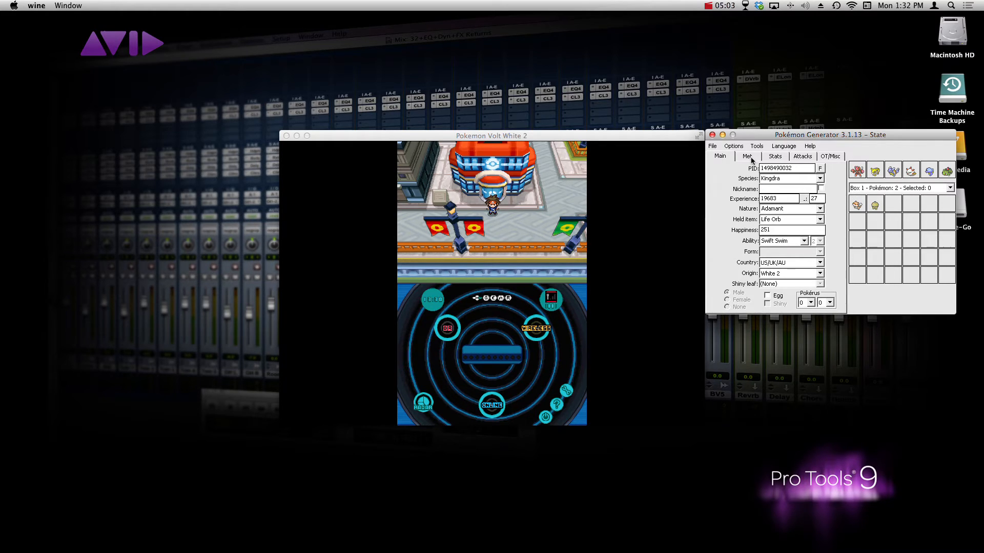
- Review the Kingdra's Met, Stats, Attacks and OT/Misc data, returning to Main
left_click(748, 156)
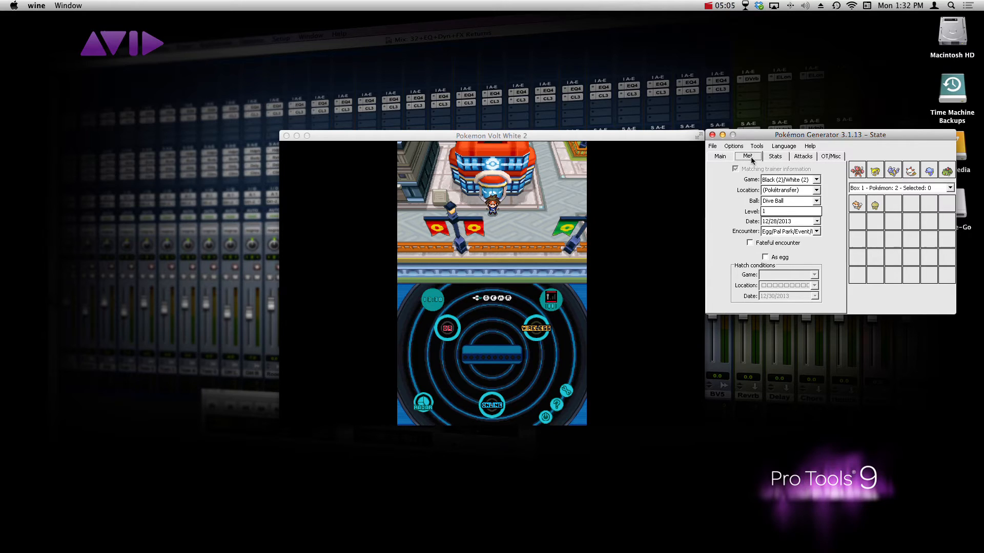
left_click(774, 156)
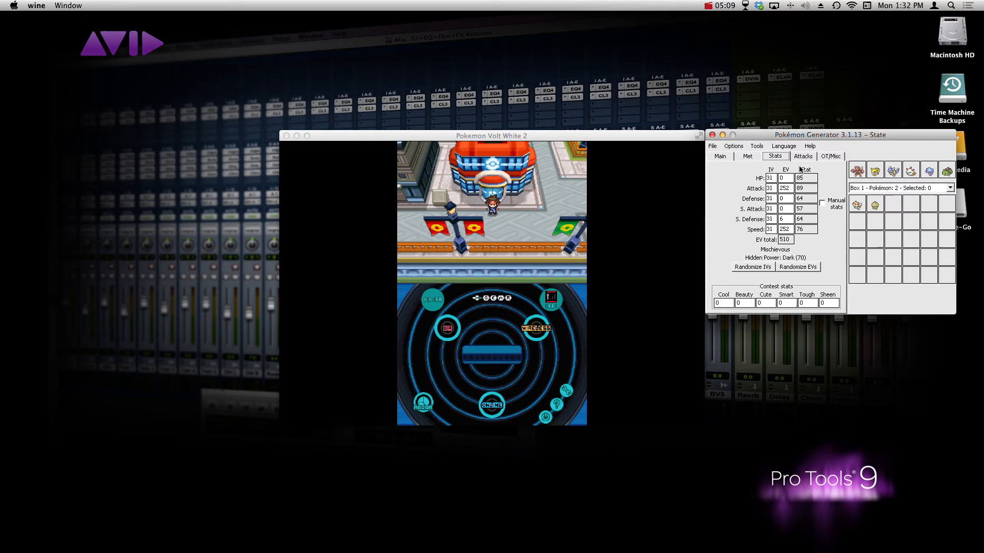
left_click(803, 156)
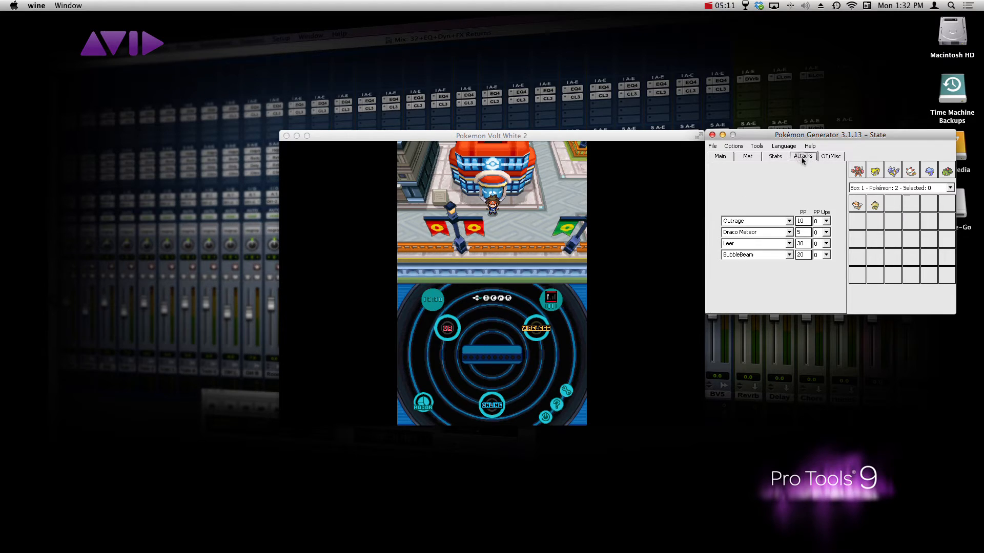
left_click(830, 156)
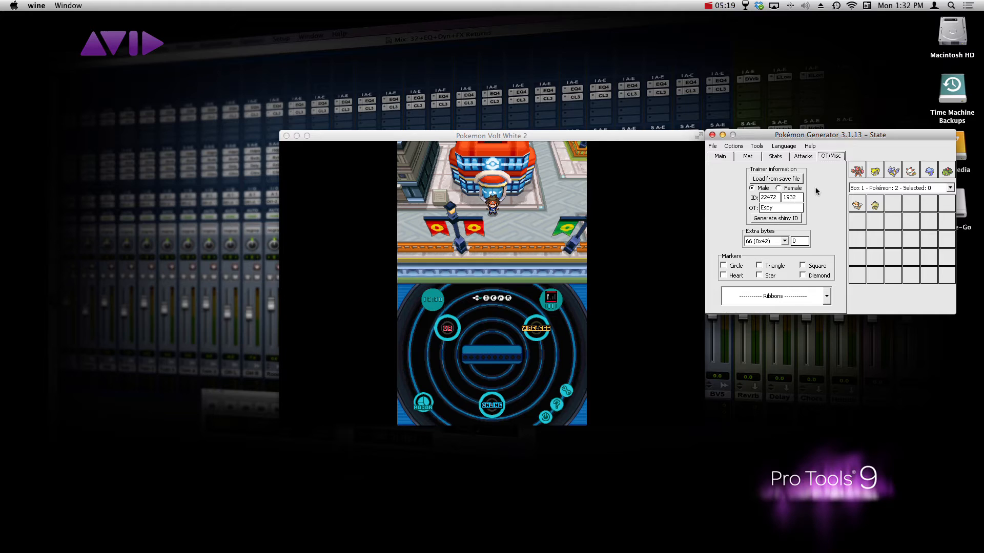
left_click(719, 157)
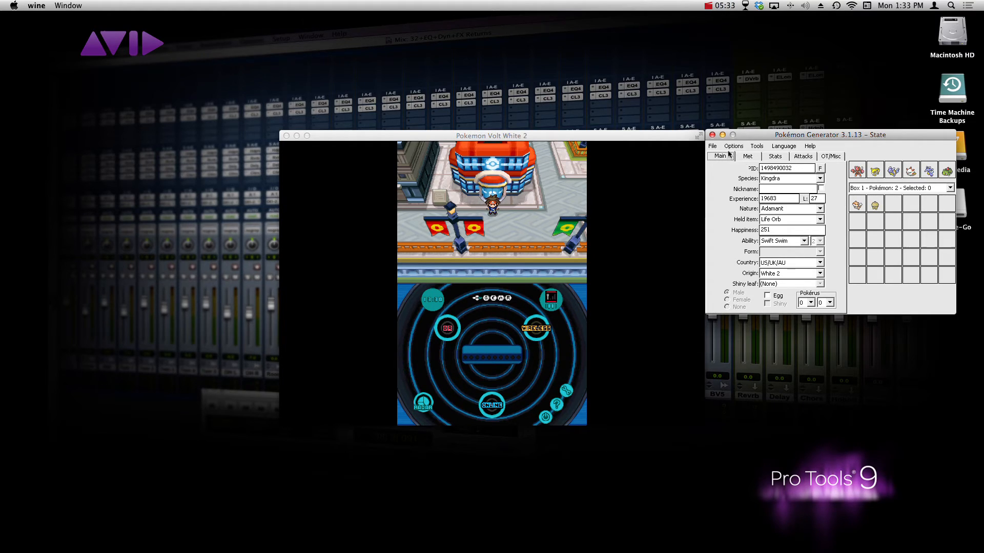
- Show the Kingdra's main details and bring the OpenEmu game window forward
left_click(712, 146)
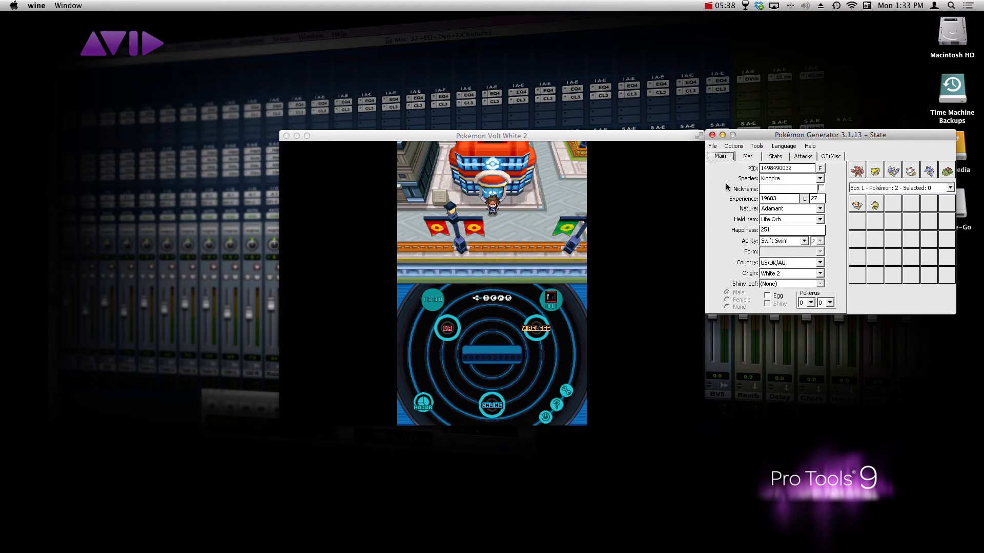
left_click(491, 286)
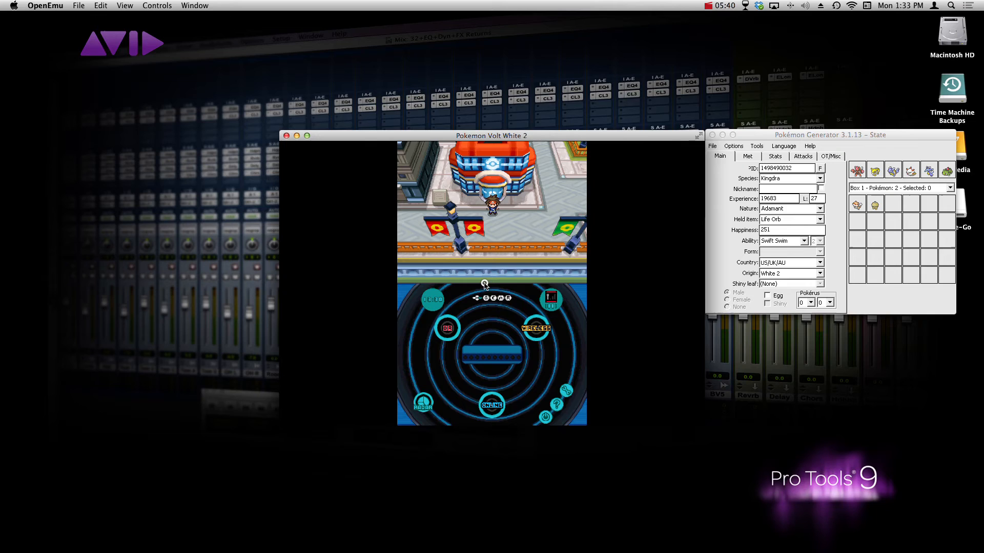
- Resume the paused Volt White 2 game from the emulator HUD controls
left_click(456, 404)
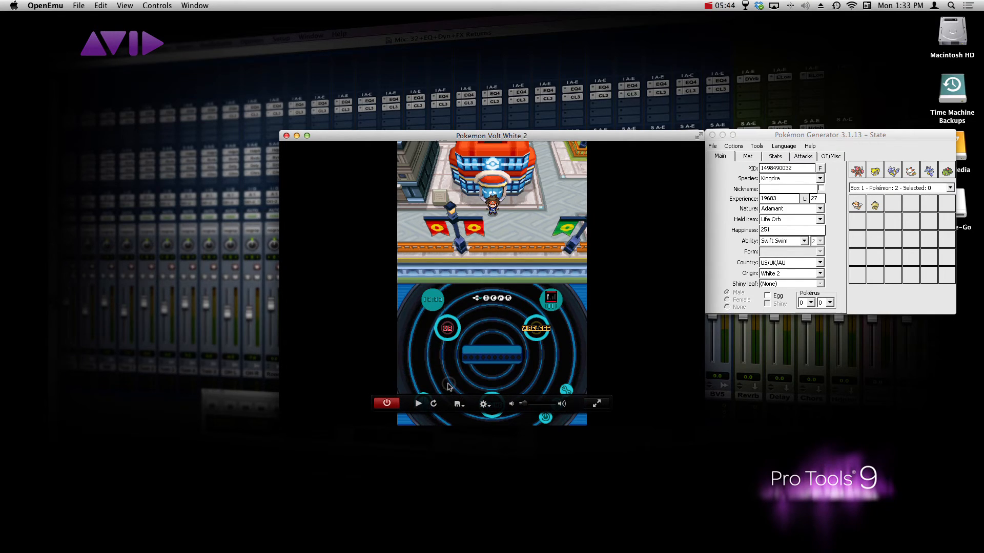
left_click(418, 403)
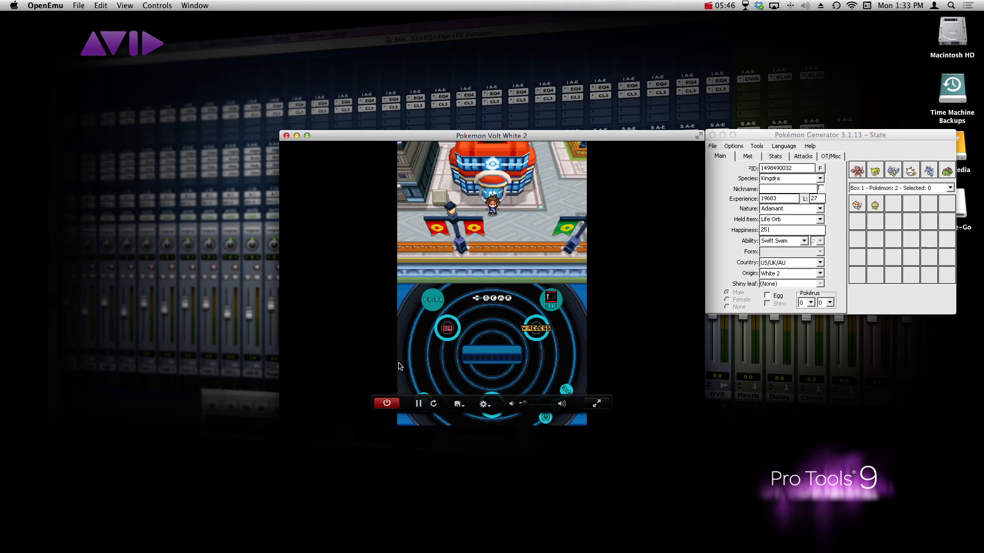